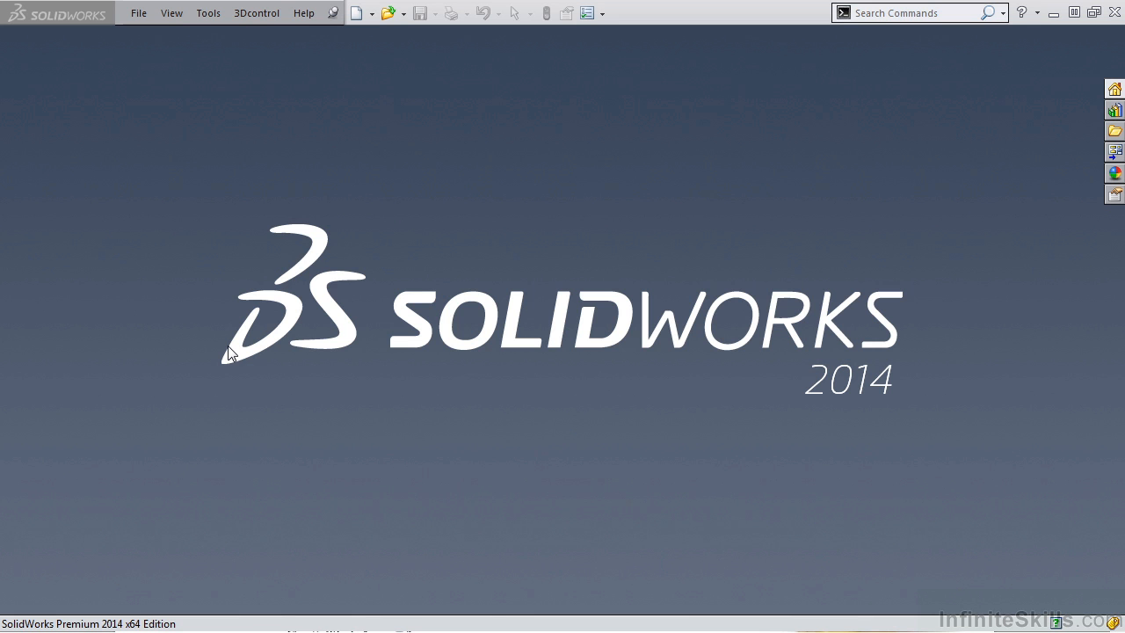
# Create a new blank part from the Part template.
pyautogui.click(356, 13)
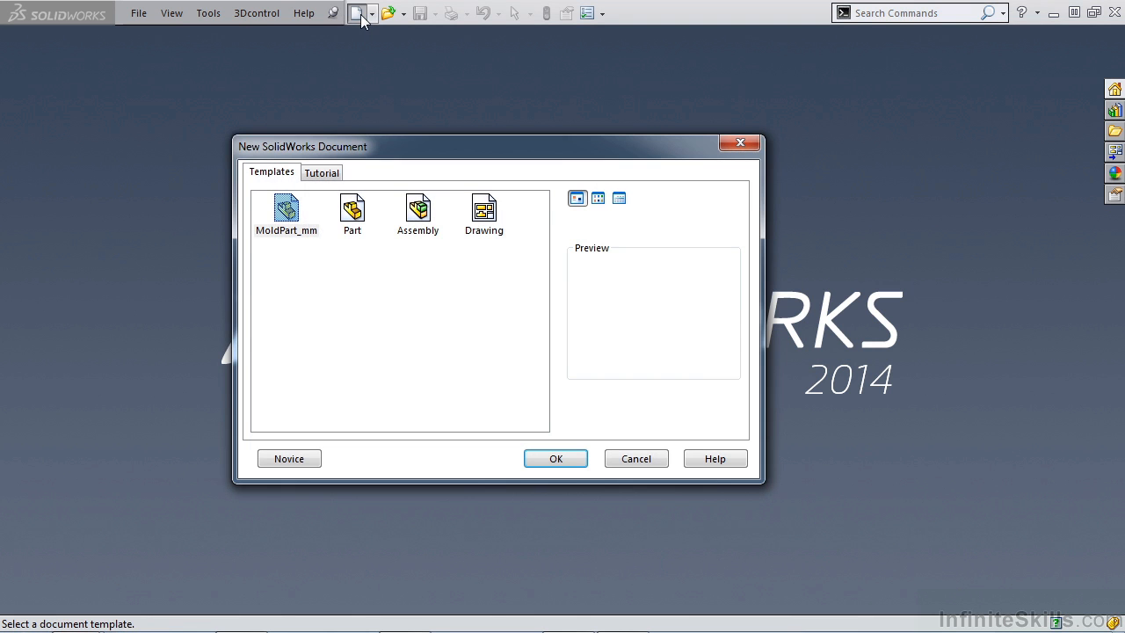
pyautogui.click(556, 457)
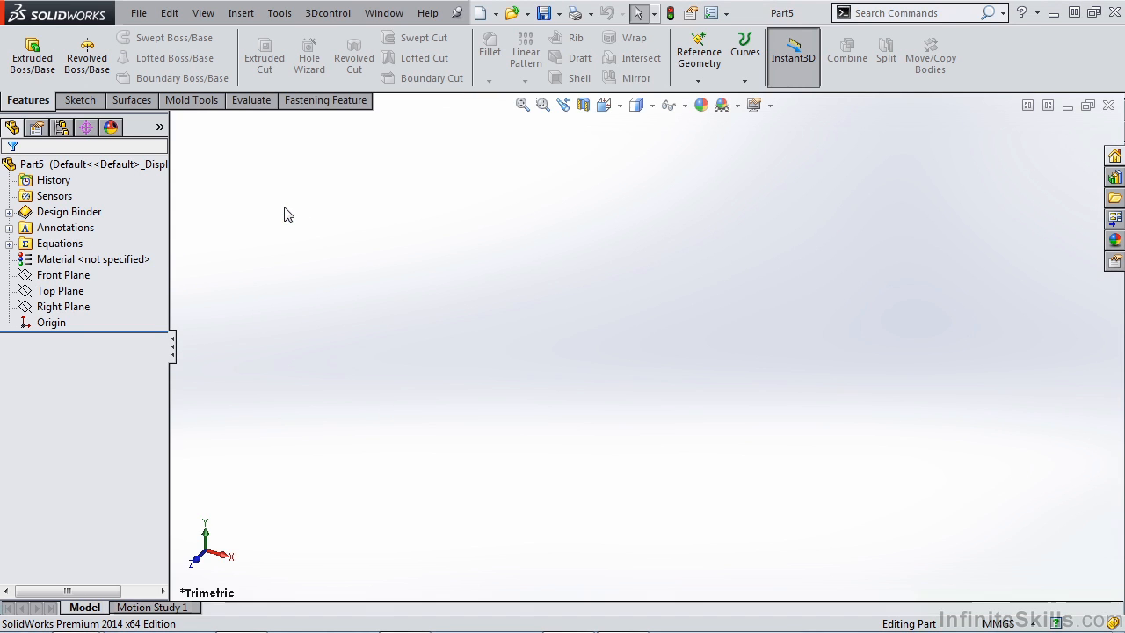
# Draw a Center Rectangle from the origin on the Top Plane and finish it as Sketch1.
pyautogui.click(62, 291)
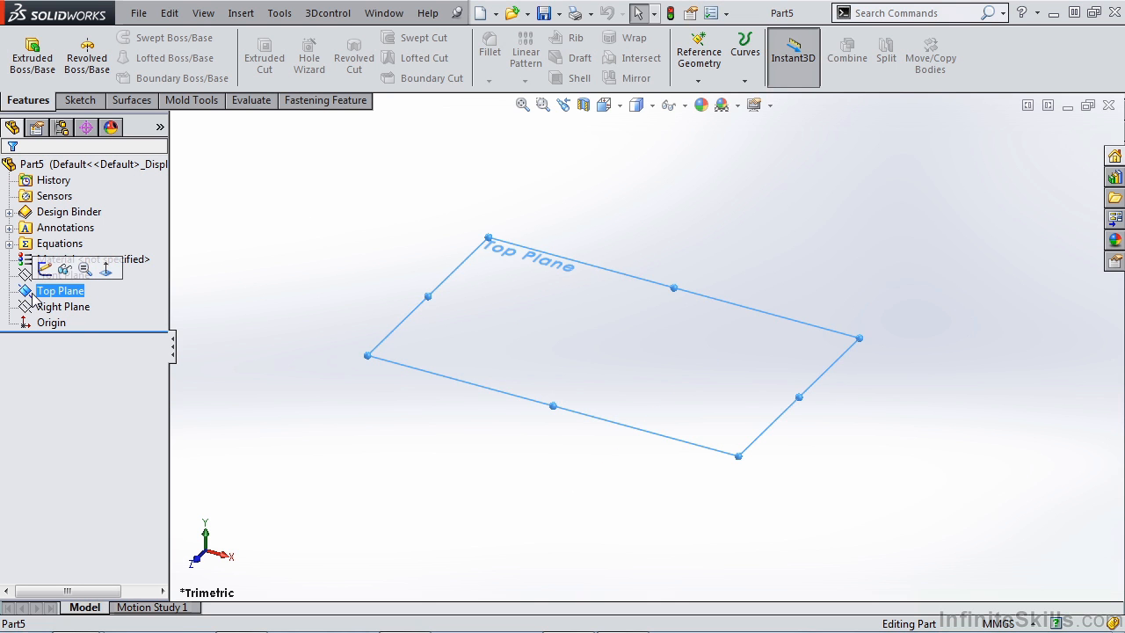
pyautogui.click(60, 290)
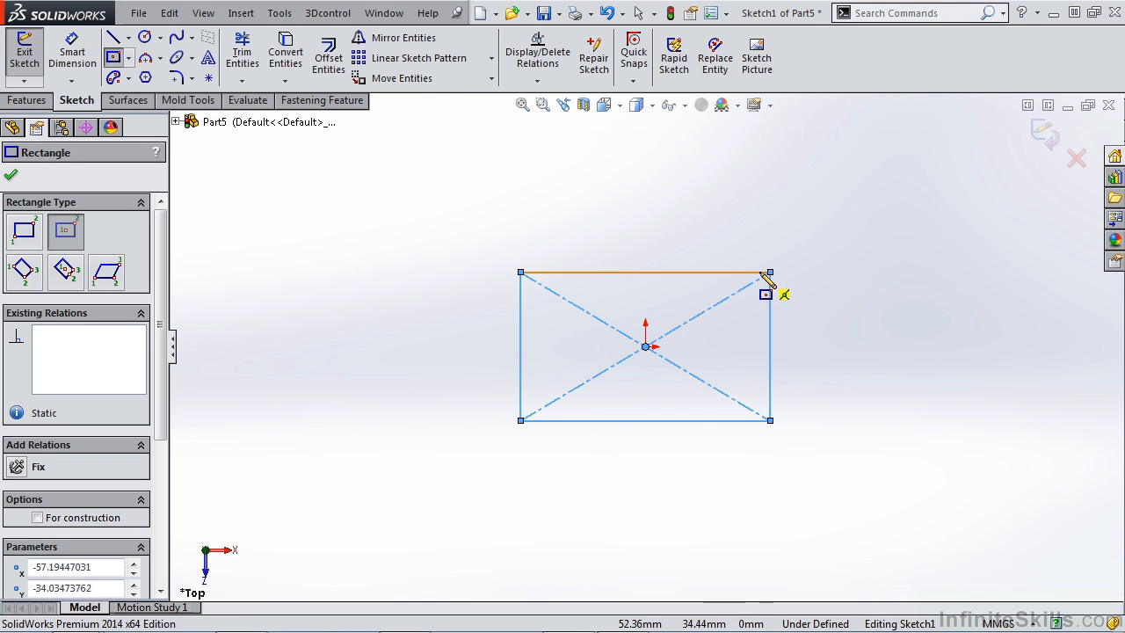
pyautogui.rightClick(767, 288)
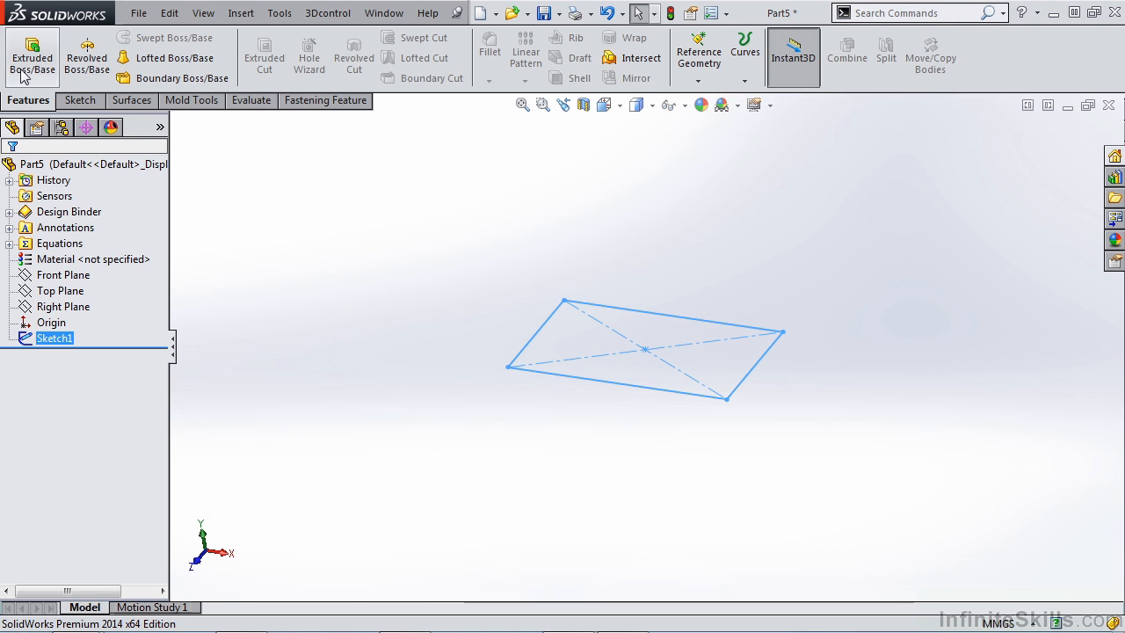
# Extrude Sketch1 10 mm blind with Draft on, its angle linked to the Draft global variable.
pyautogui.click(32, 54)
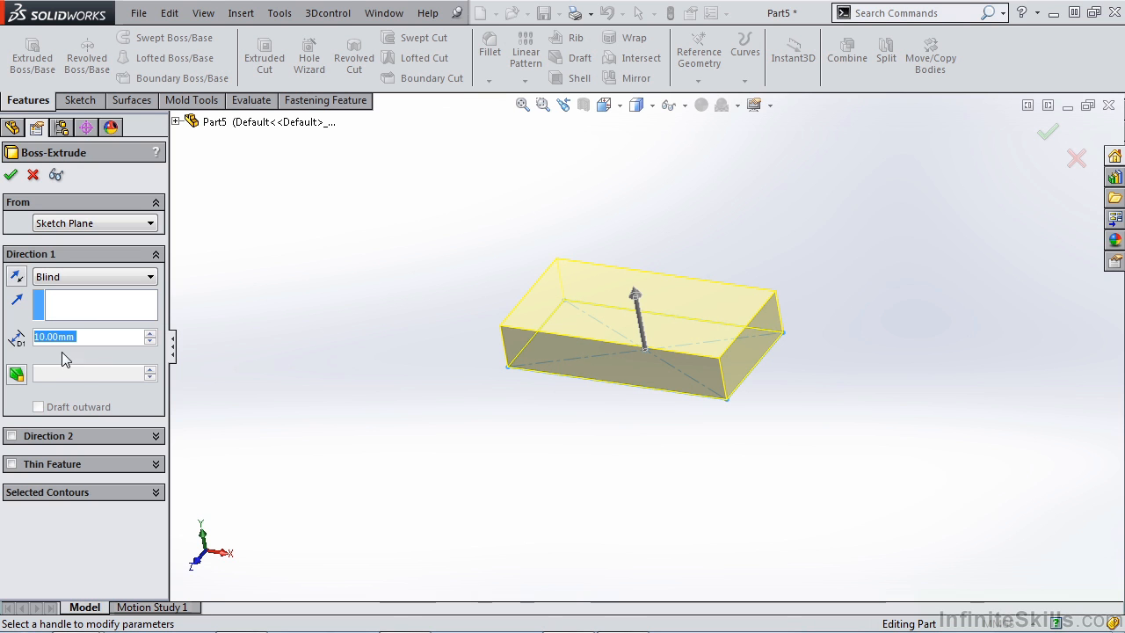
pyautogui.moveTo(17, 372)
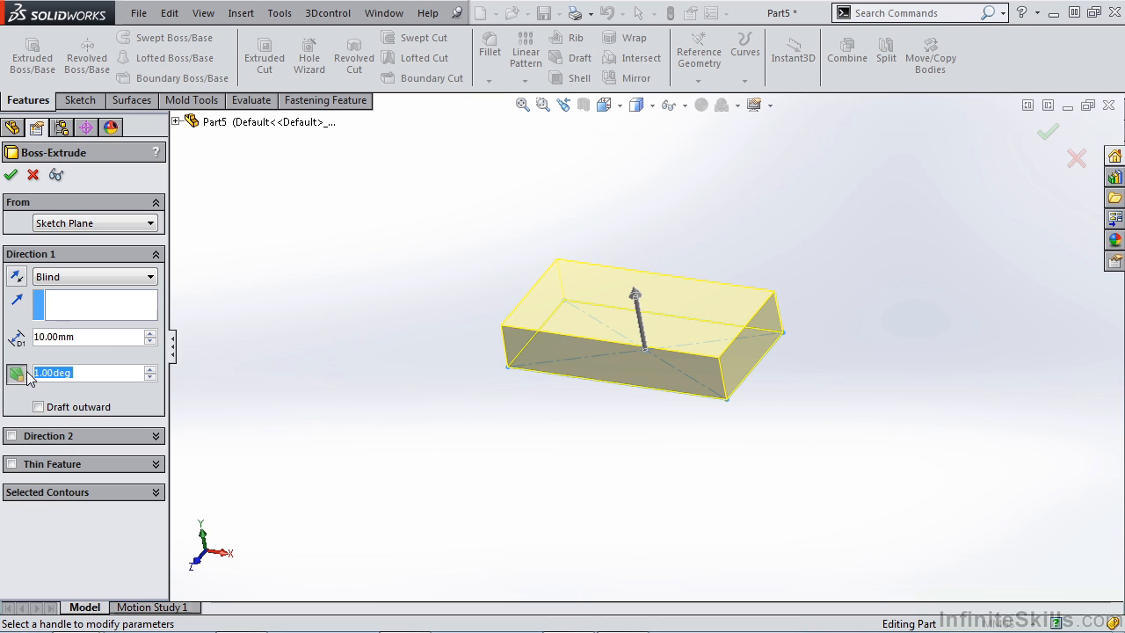
pyautogui.moveTo(88, 373)
pyautogui.write('=')
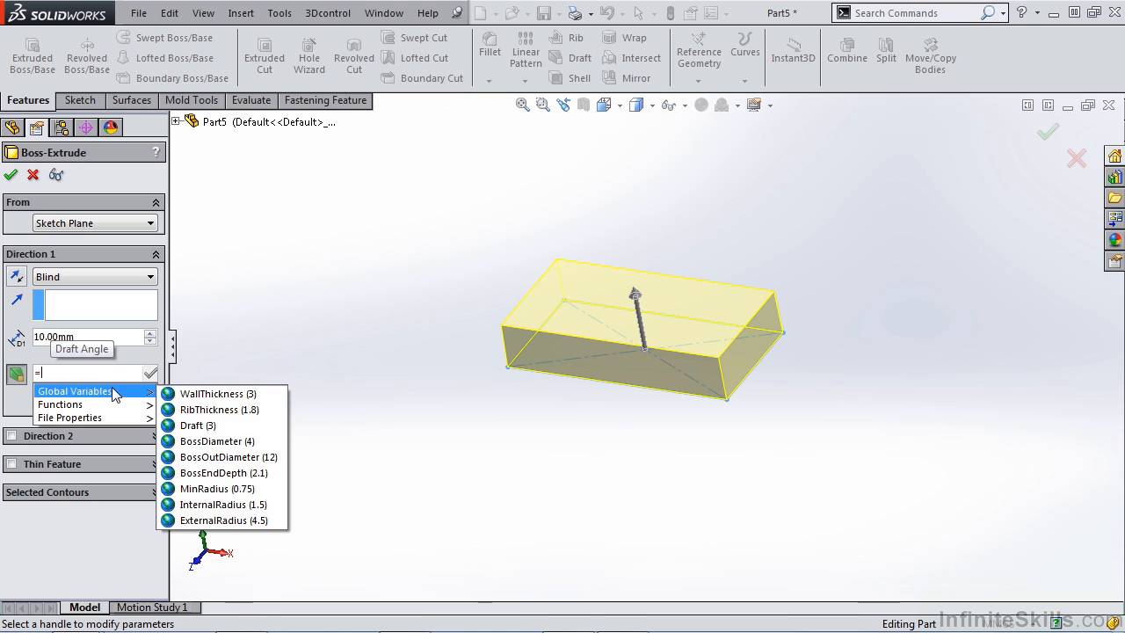
pyautogui.click(197, 425)
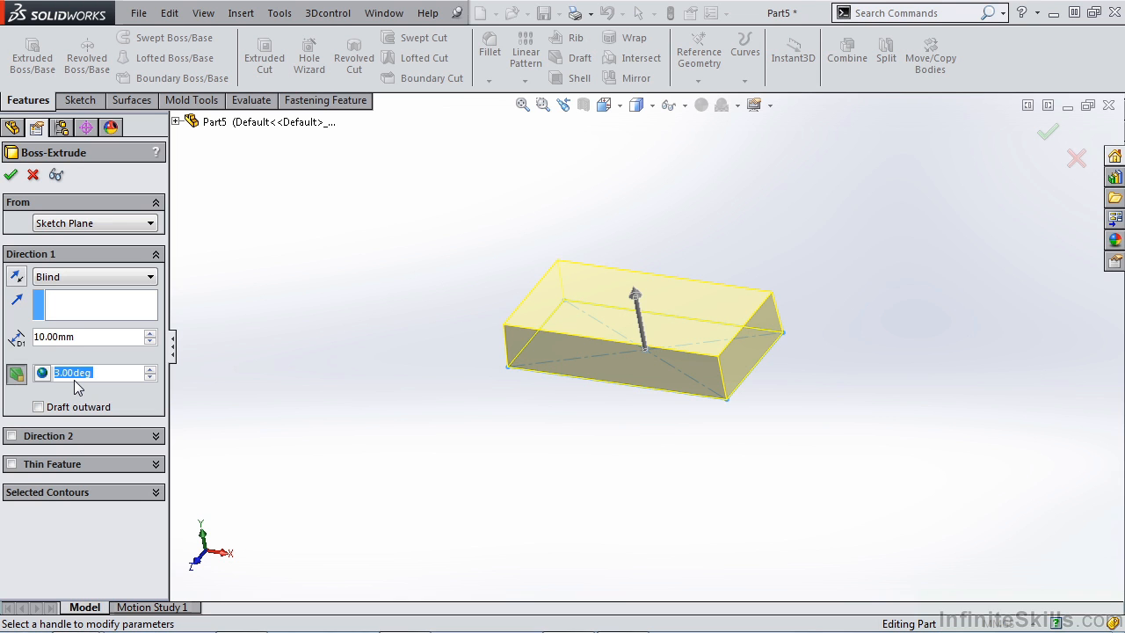
pyautogui.moveTo(579, 351)
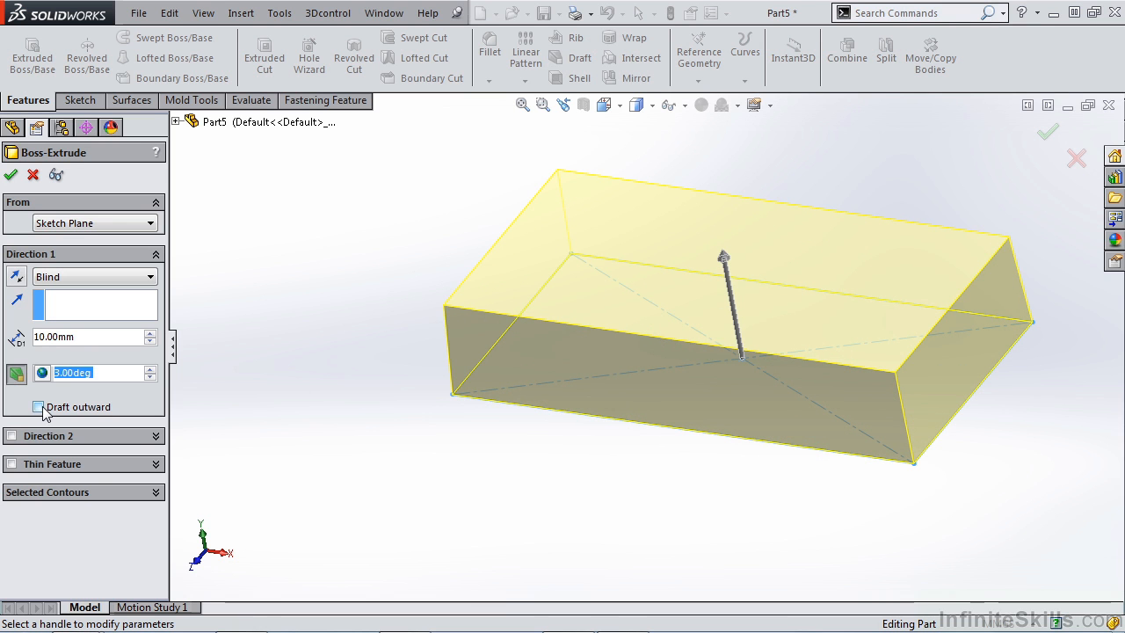
pyautogui.click(39, 406)
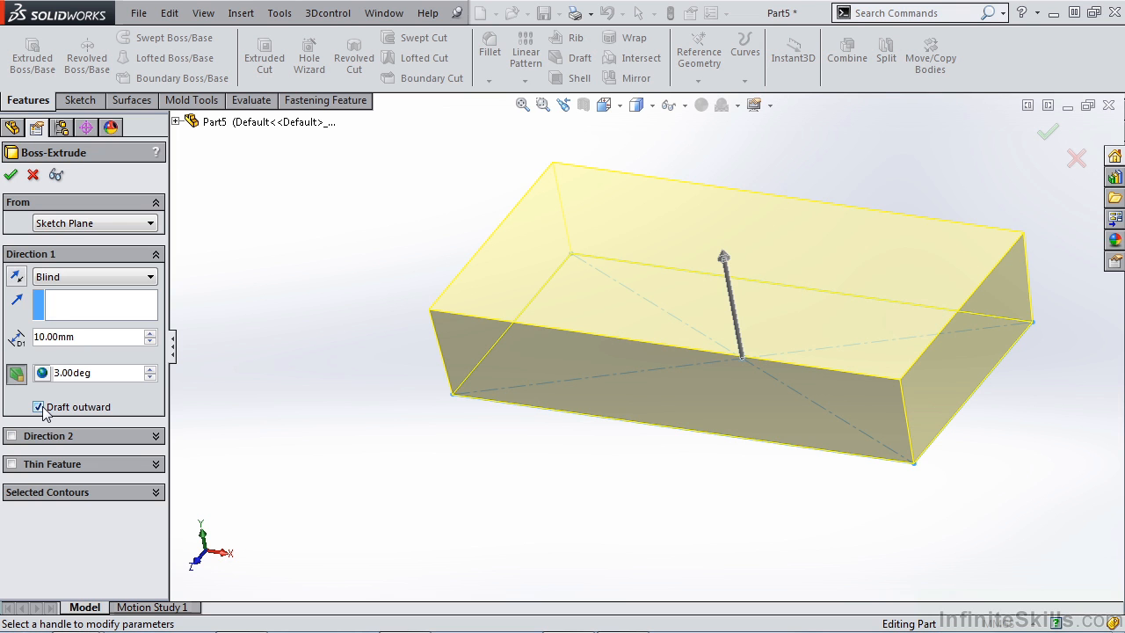
pyautogui.click(39, 406)
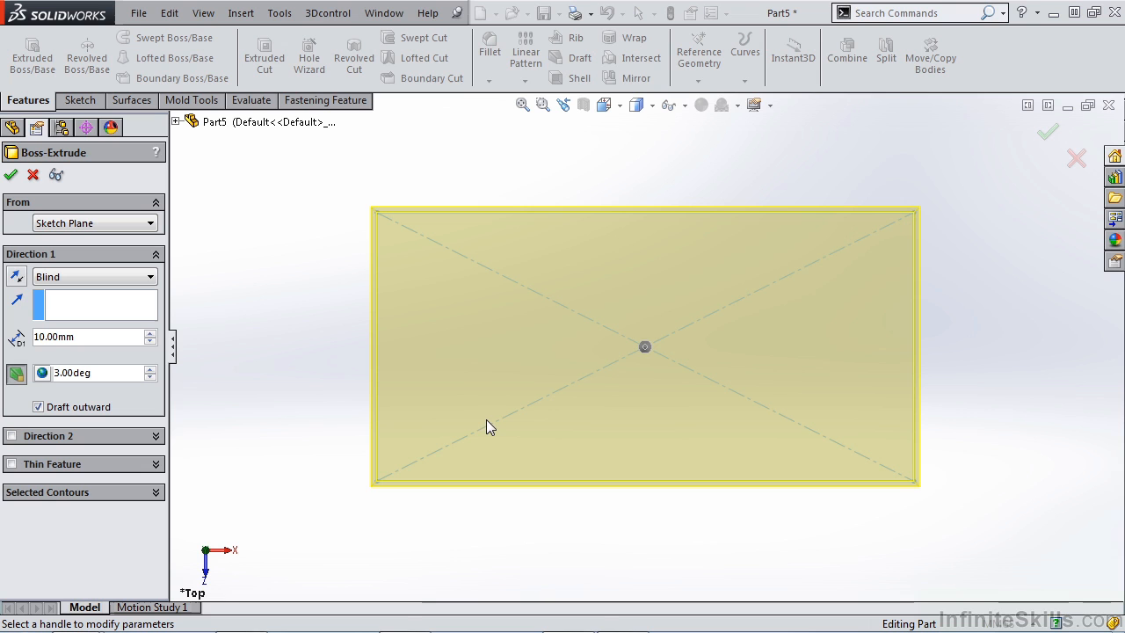
pyautogui.moveTo(492, 420)
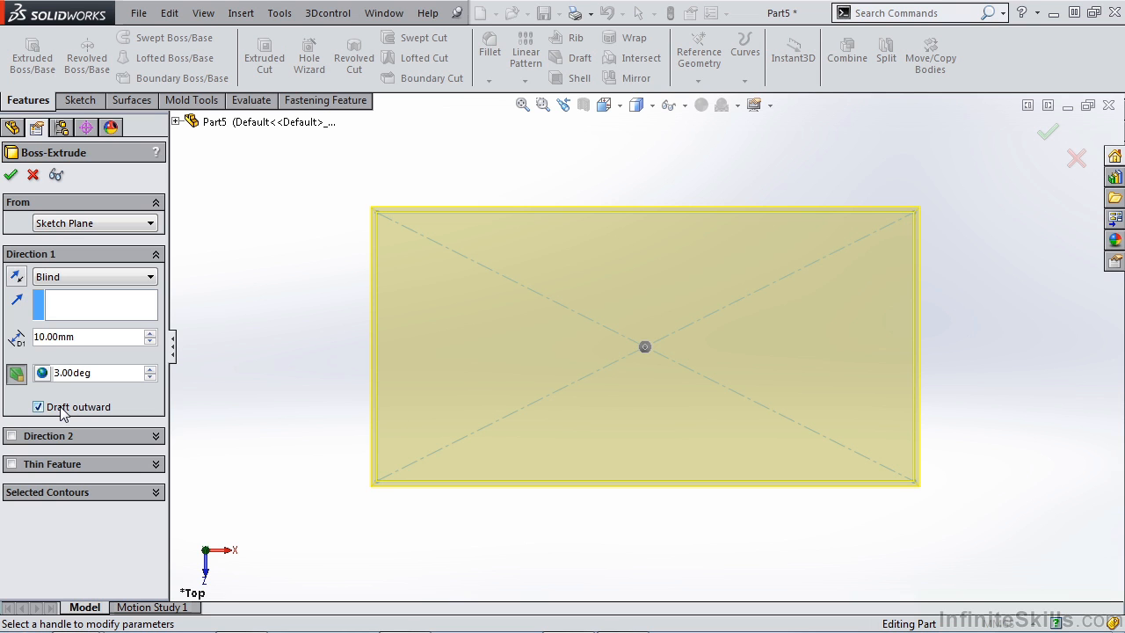
pyautogui.click(38, 406)
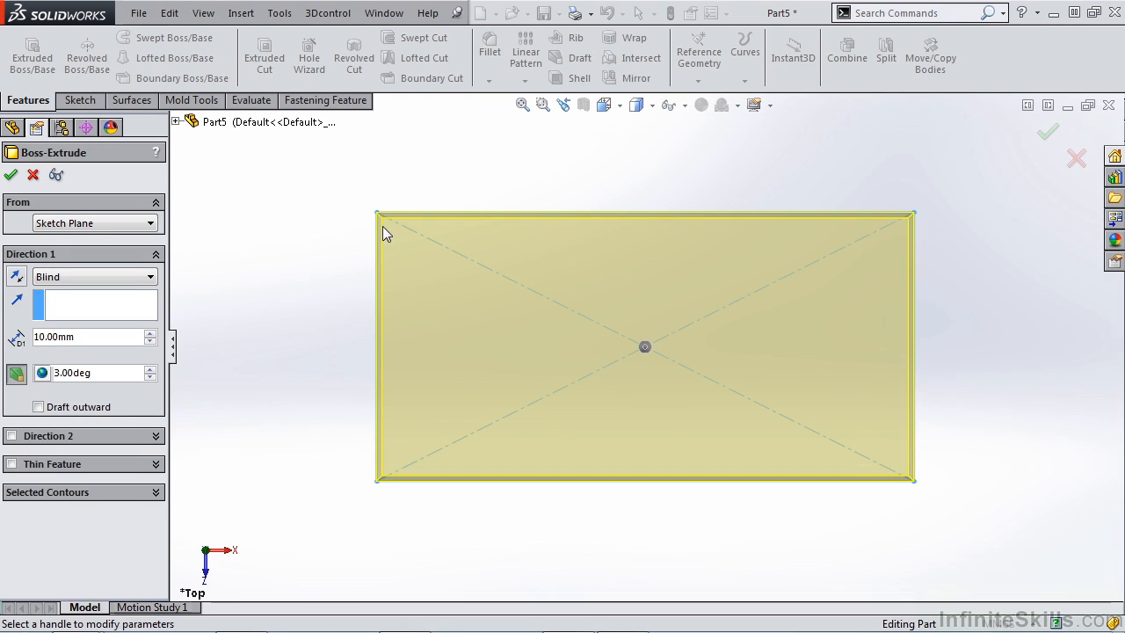
pyautogui.moveTo(938, 235)
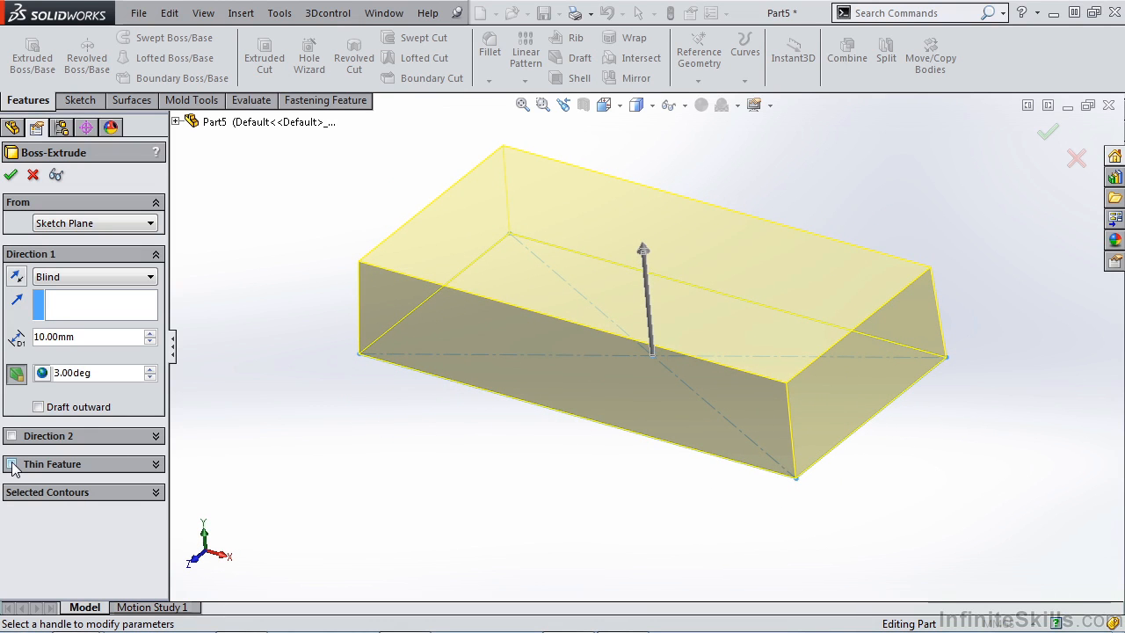
# Make the boss a Thin Feature with reversed 3 mm walls, 10 mm depth and Draft outward.
pyautogui.click(13, 464)
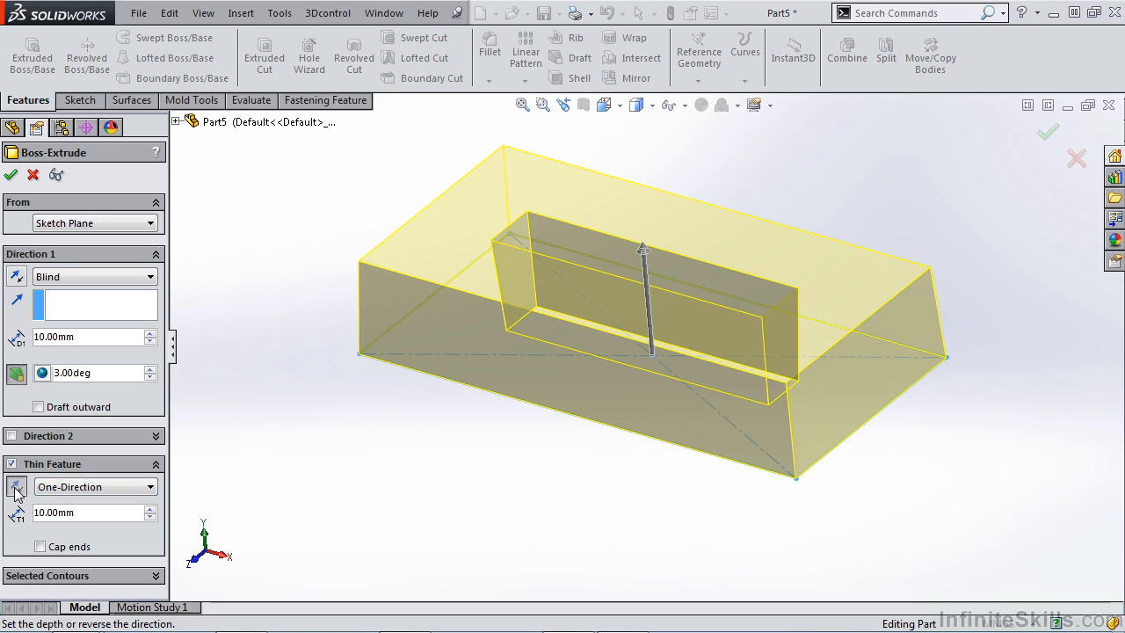
pyautogui.click(88, 514)
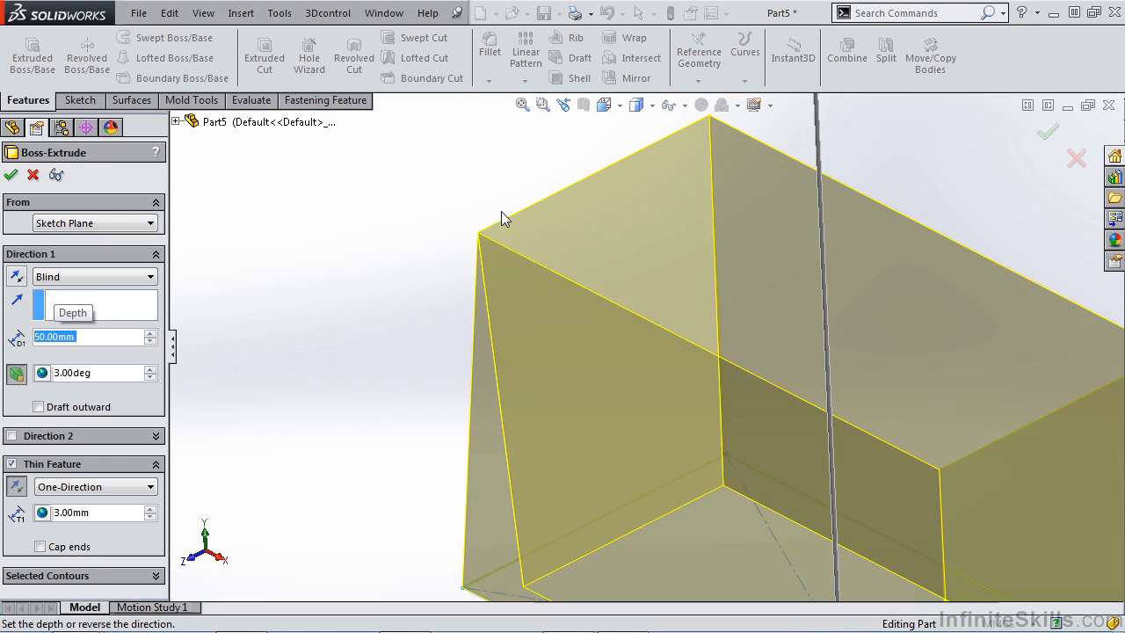
pyautogui.moveTo(526, 225)
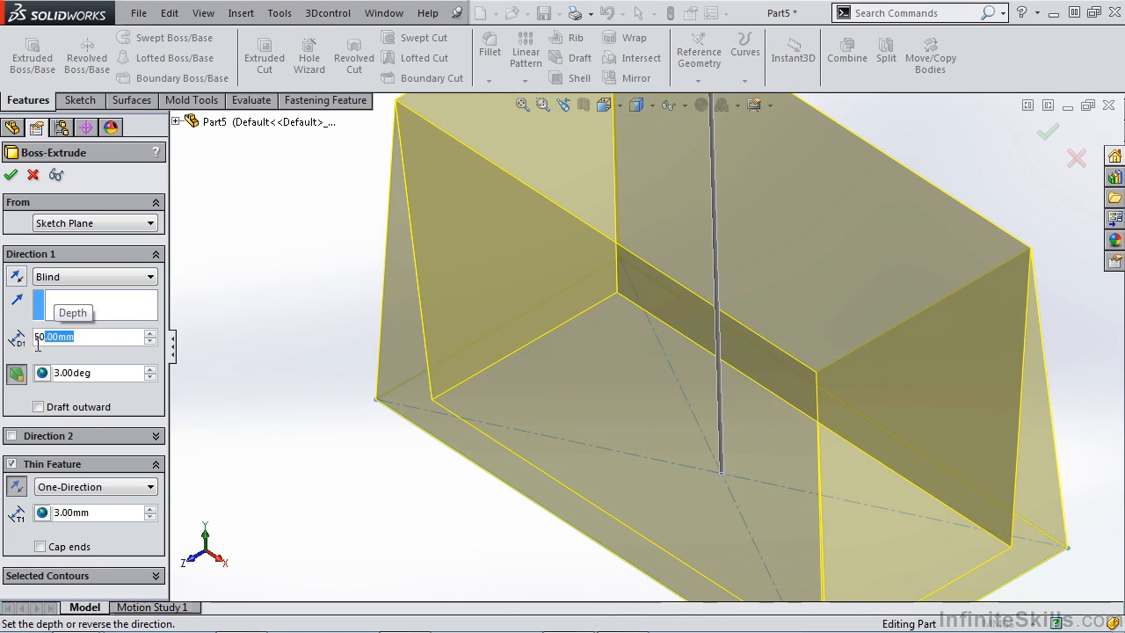
pyautogui.write('10.00mm')
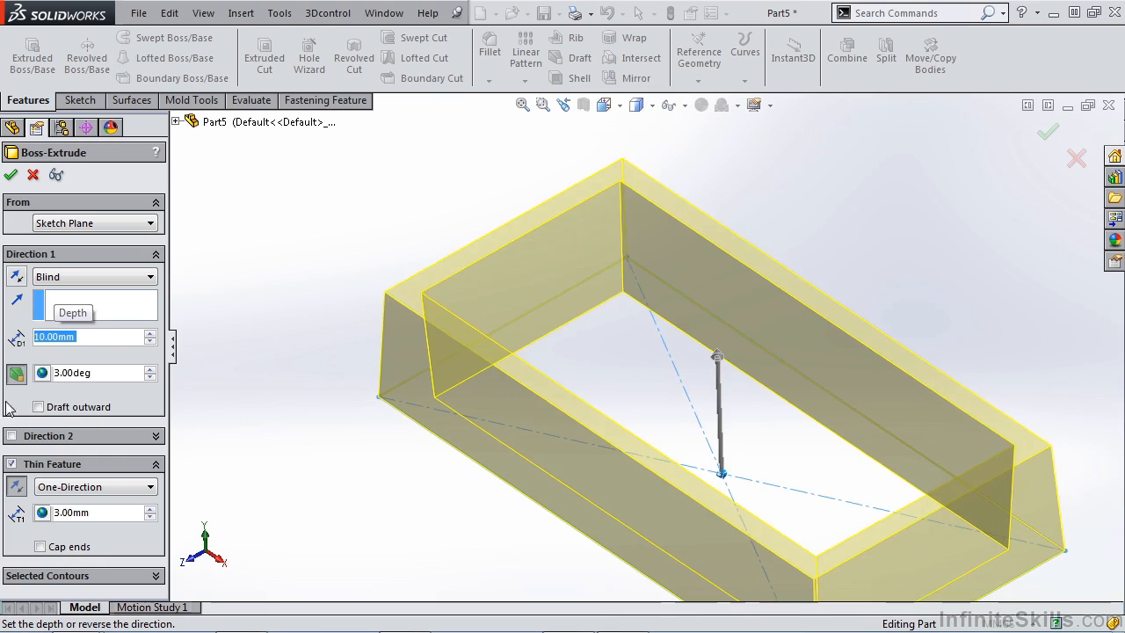
pyautogui.click(39, 406)
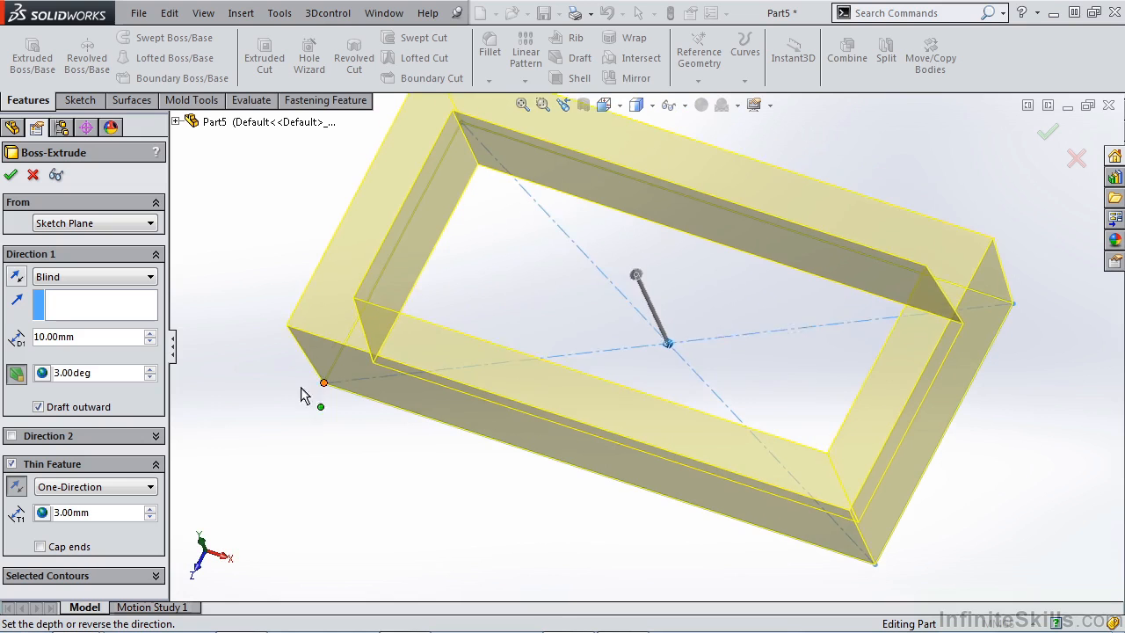
# Turn off Draft outward, leave Cap ends unchecked and confirm the feature as Extrude-Thin1.
pyautogui.click(39, 406)
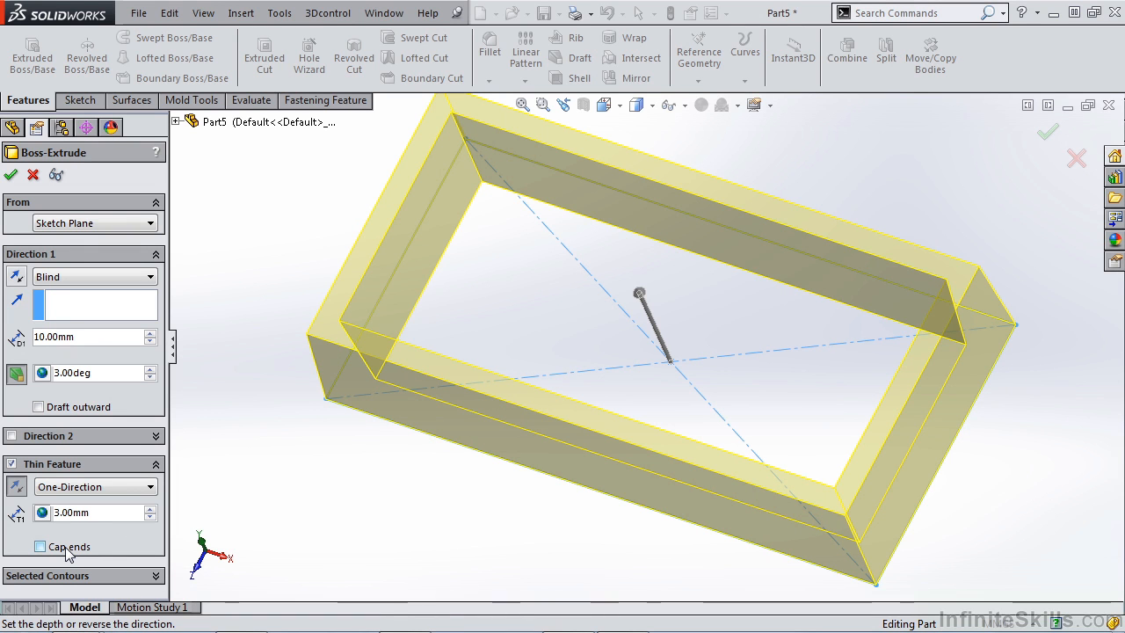
pyautogui.click(39, 545)
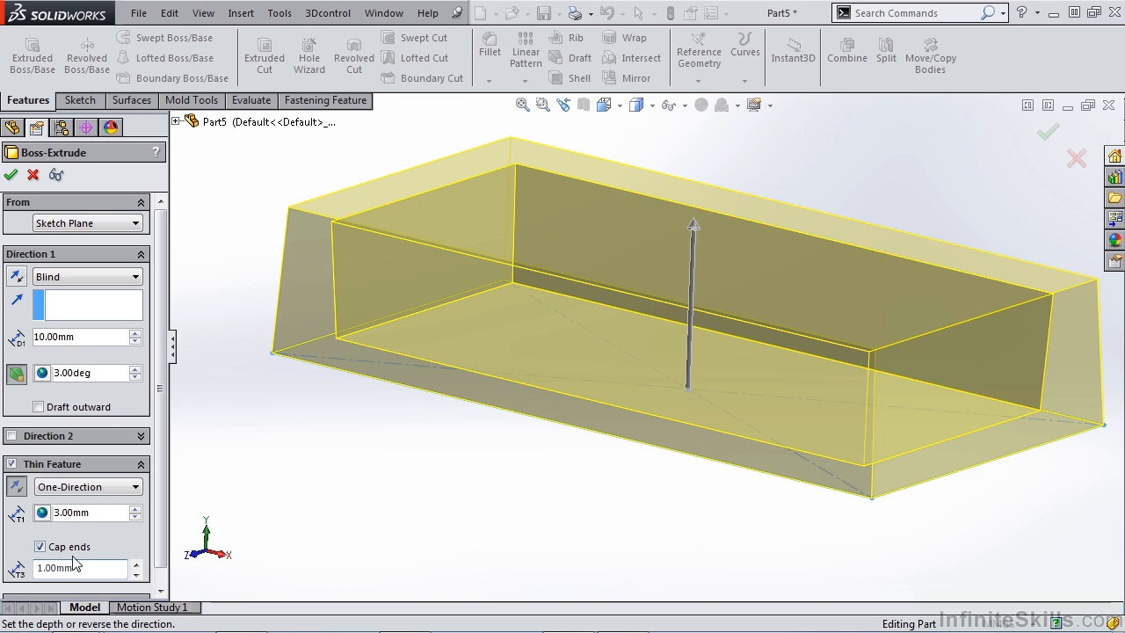
pyautogui.click(39, 547)
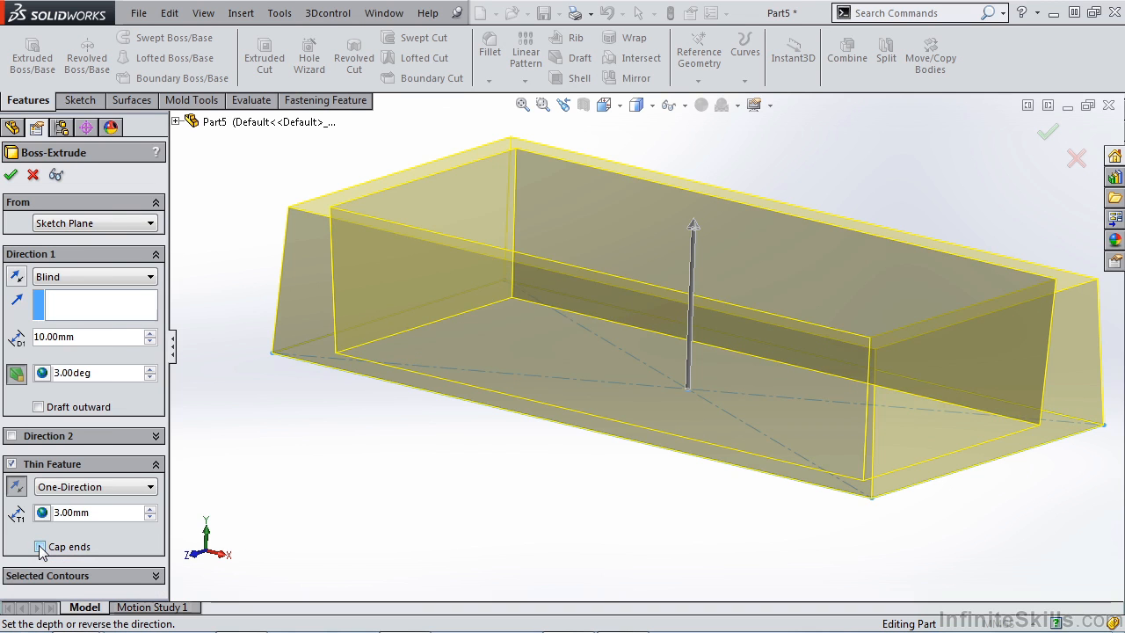
pyautogui.click(39, 545)
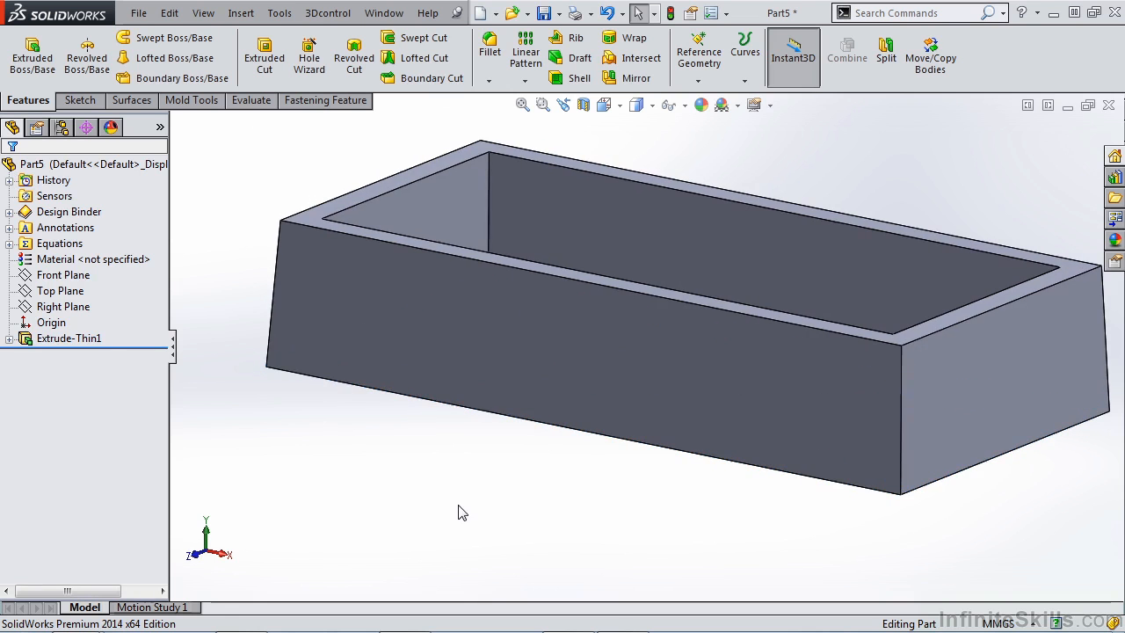
pyautogui.moveTo(584, 106)
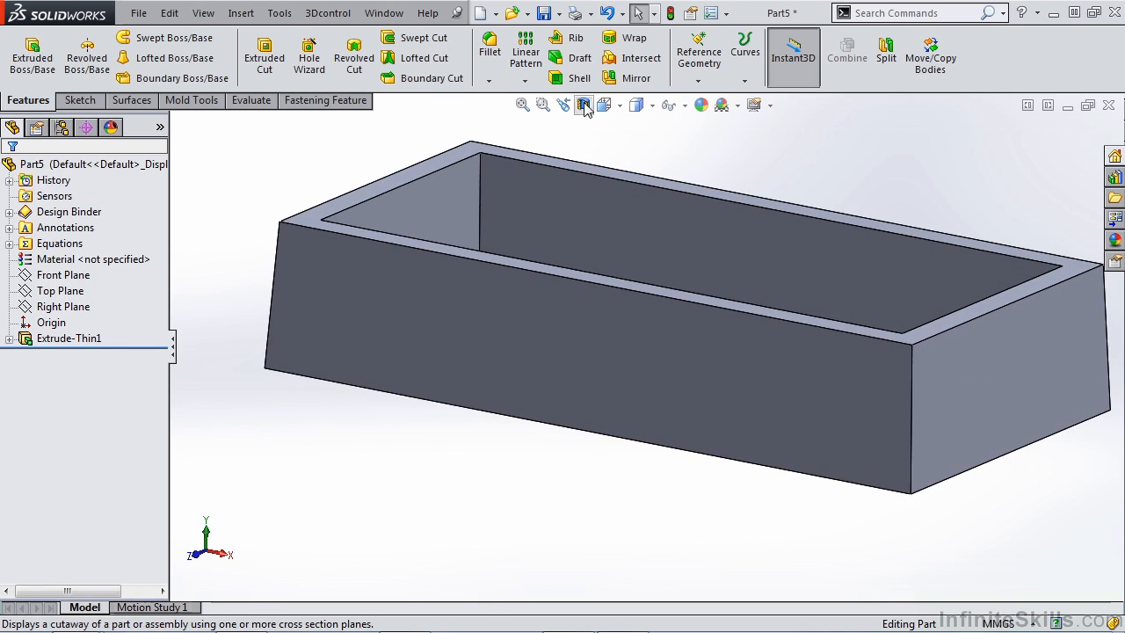
# Activate a Section View cutting the tray along the Front Plane.
pyautogui.click(584, 105)
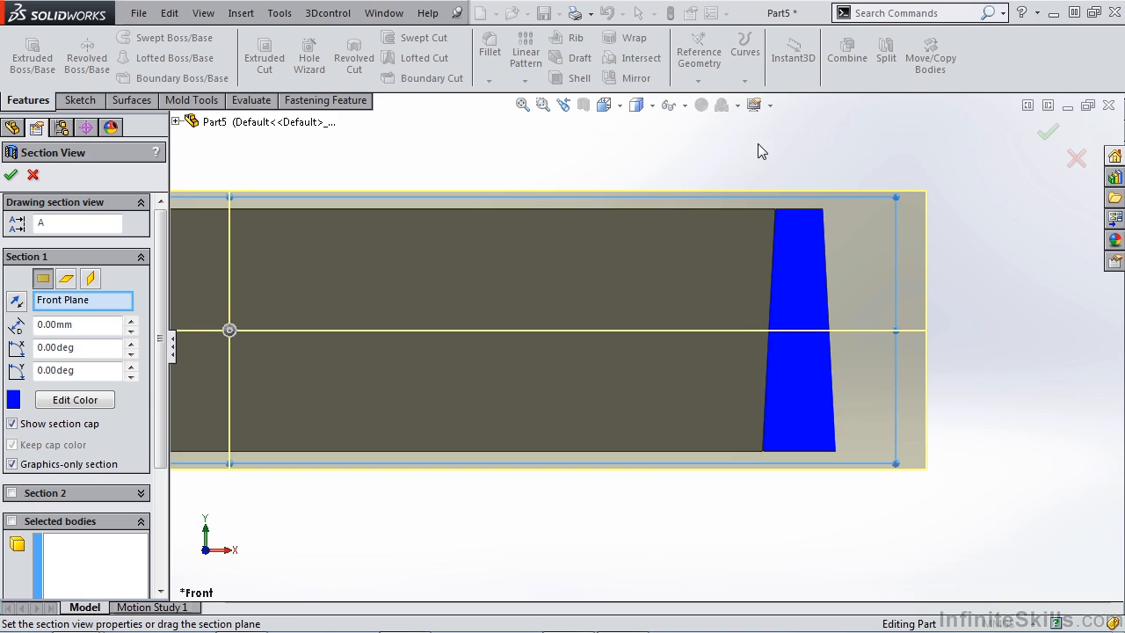
pyautogui.moveTo(875, 157)
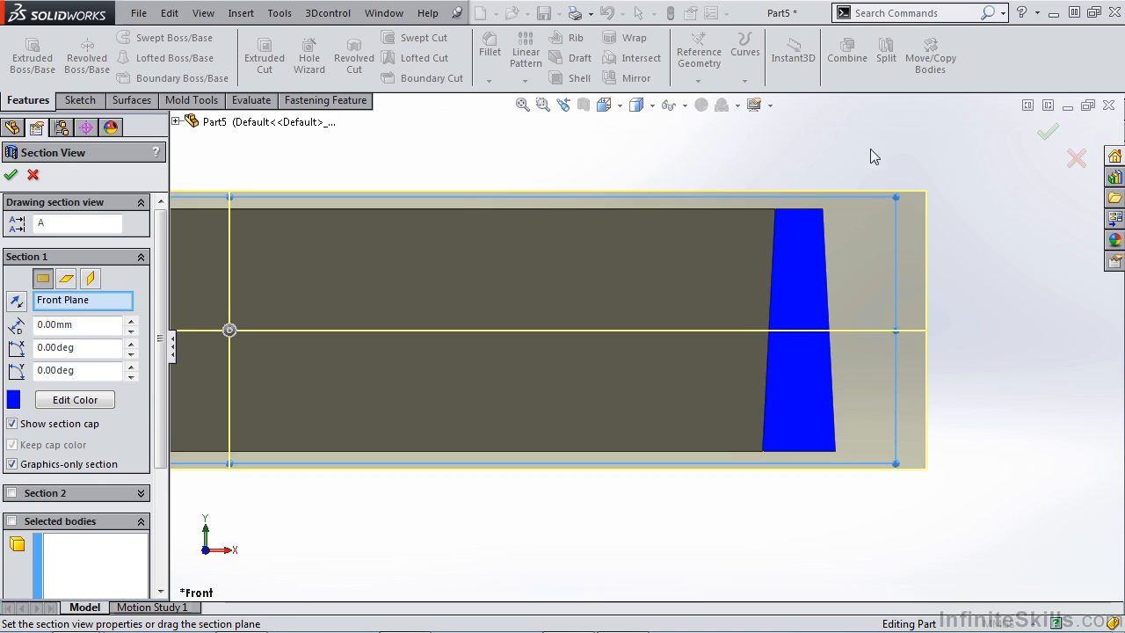